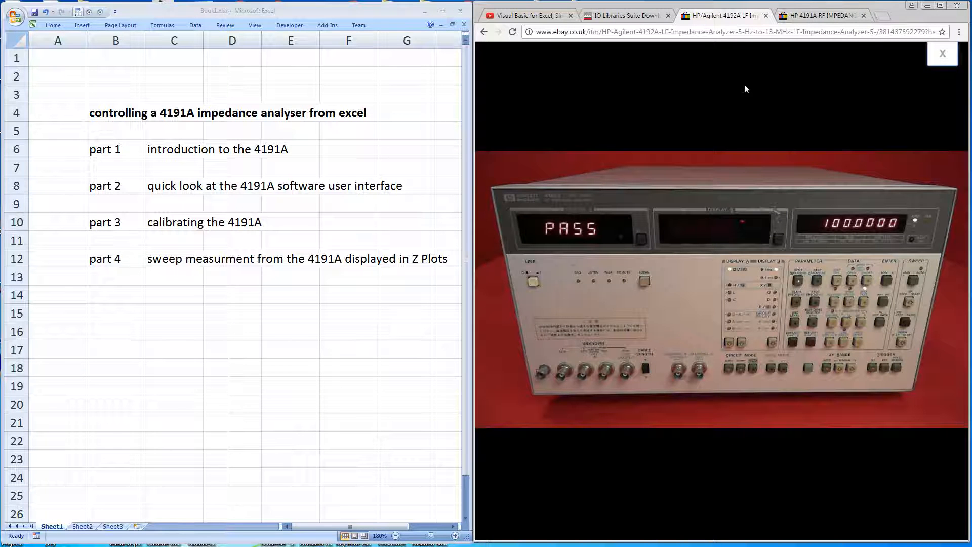
{"action": "mouse_move", "coordinate": [613, 113]}
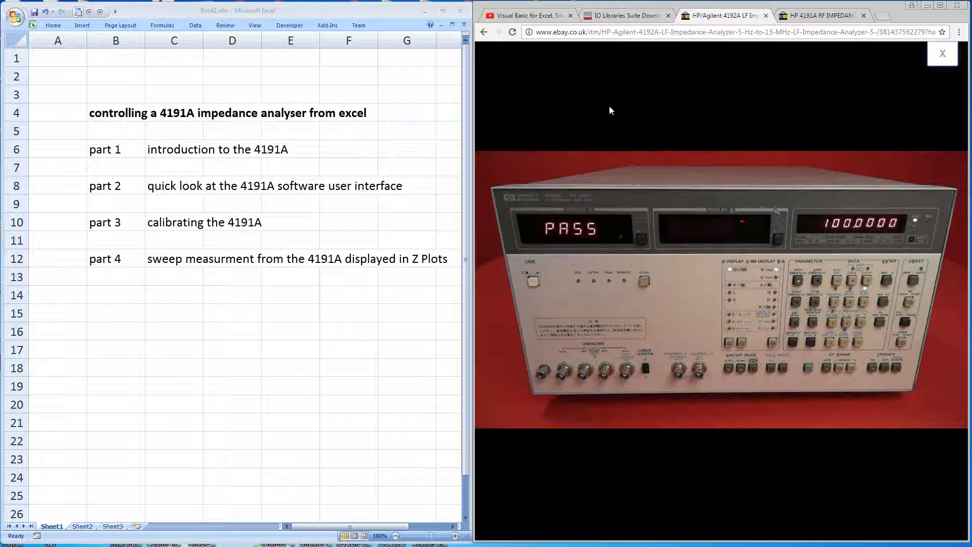
Switch Chrome to the YouTube tab with the Keysight Excel instrument-control video.
{"action": "left_click", "coordinate": [820, 15]}
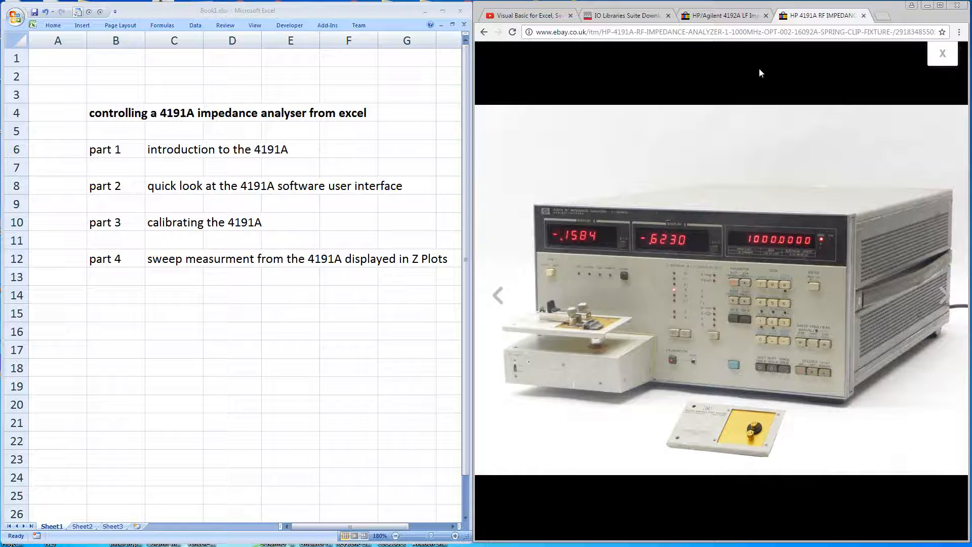
{"action": "mouse_move", "coordinate": [613, 60]}
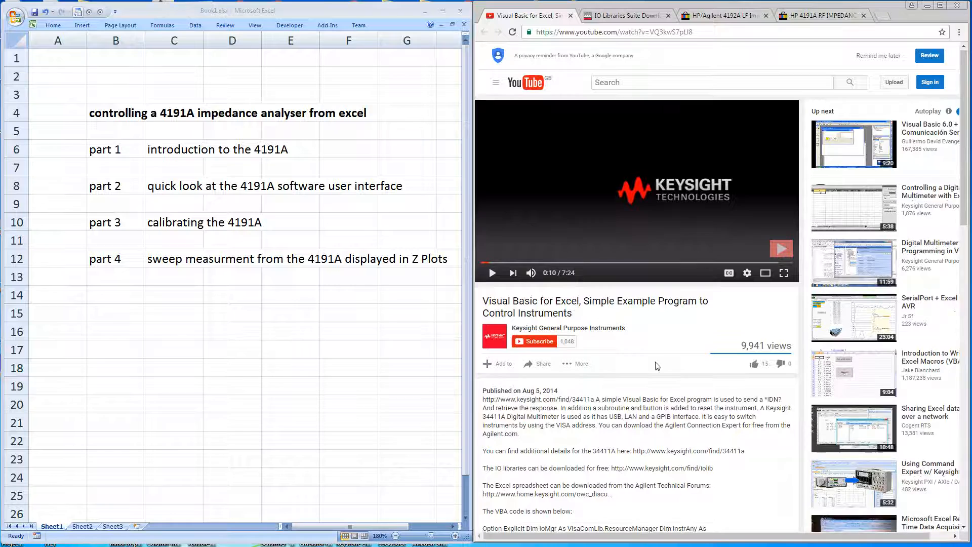
View the IO Libraries Suite Downloads tab, then return to the HP 4191A RF listing.
{"action": "scroll", "scroll_direction": "down", "scroll_amount": 3}
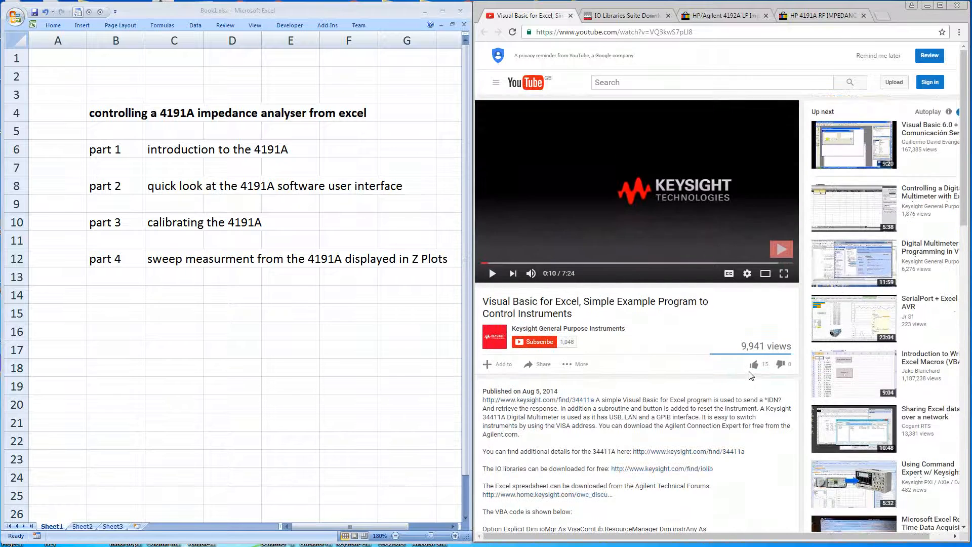
{"action": "left_click", "coordinate": [626, 15]}
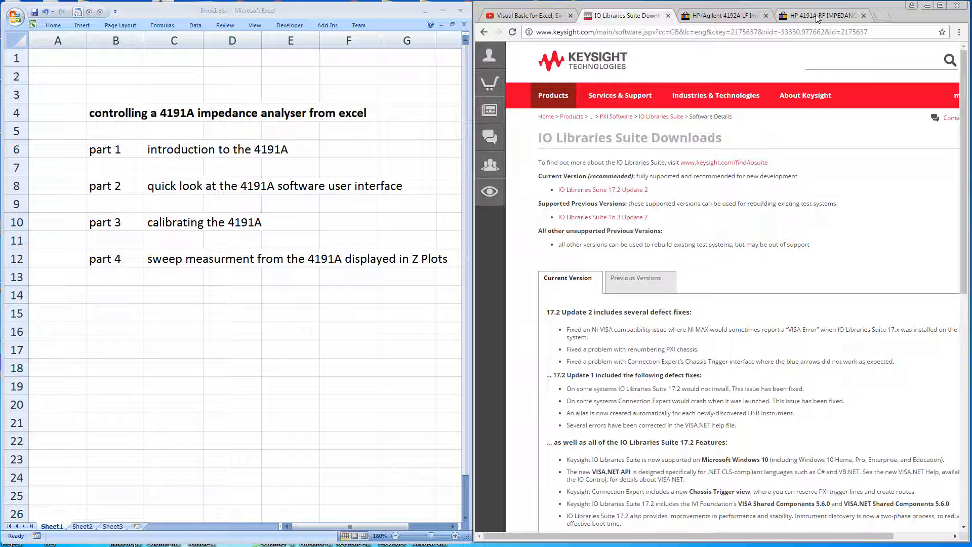
{"action": "left_click", "coordinate": [821, 15]}
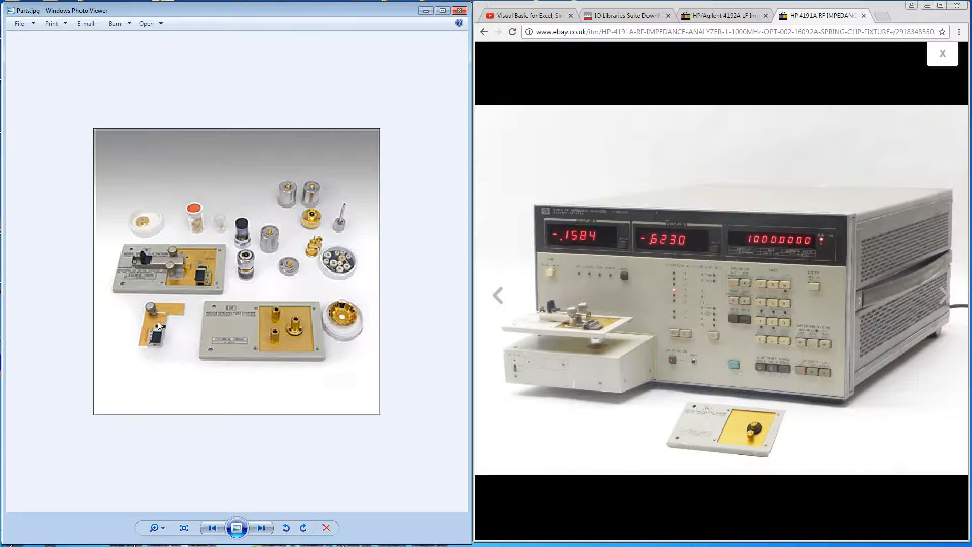
{"action": "mouse_move", "coordinate": [263, 240]}
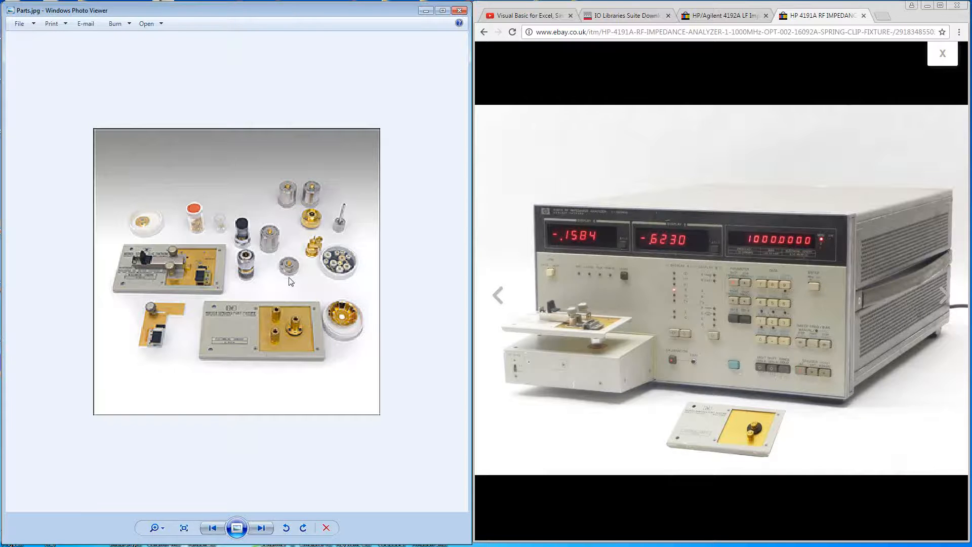
{"action": "mouse_move", "coordinate": [334, 370]}
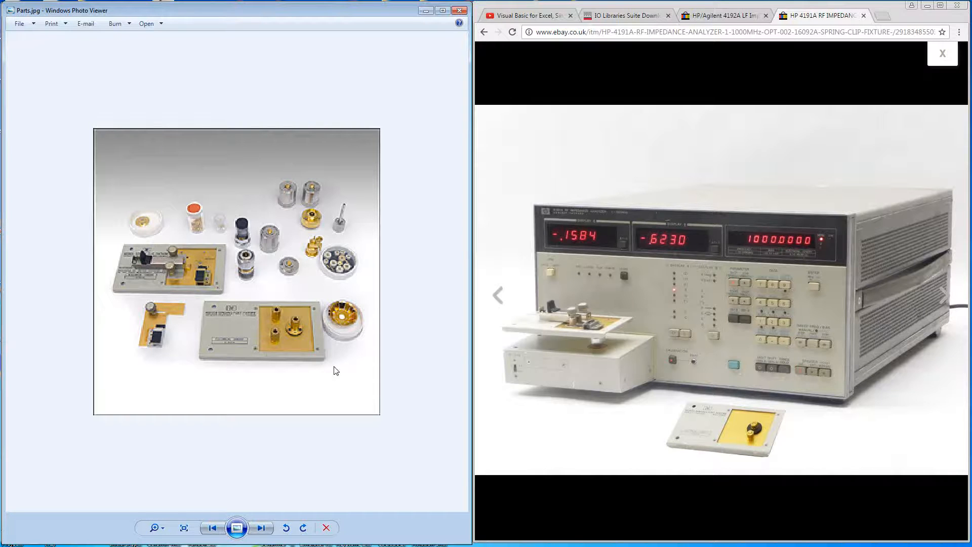
{"action": "mouse_move", "coordinate": [277, 316]}
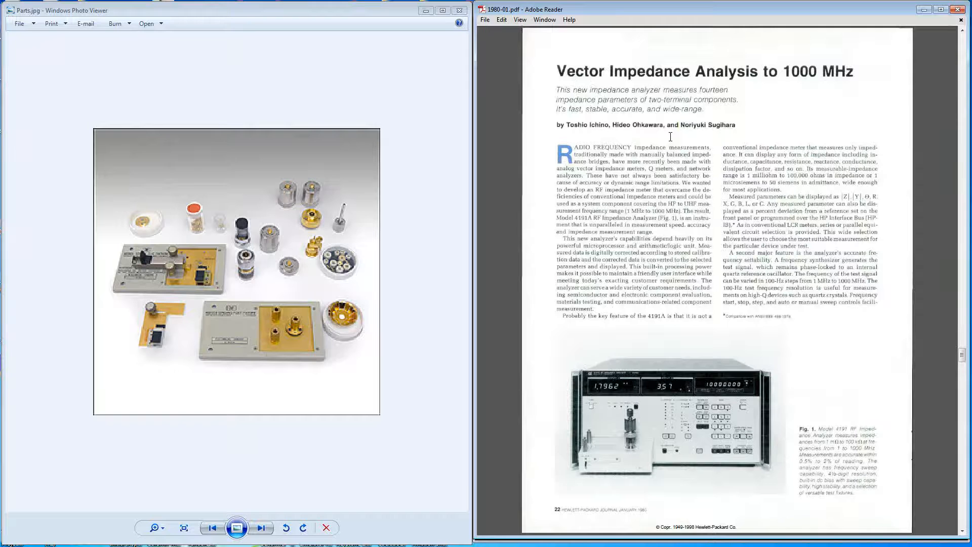
Scroll the 1980-01.pdf article down to the Fig. 2 varactor diode plots.
{"action": "scroll", "scroll_direction": "down", "scroll_amount": 3}
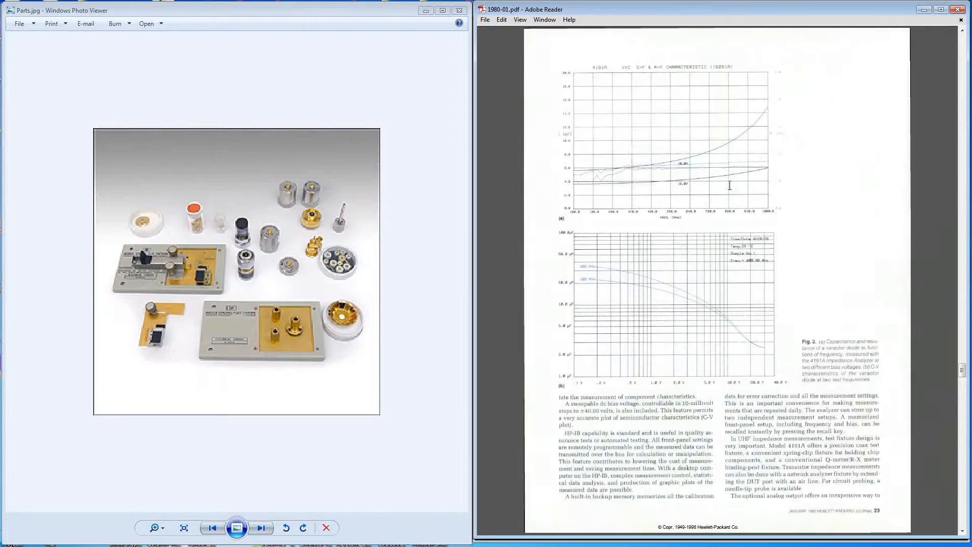